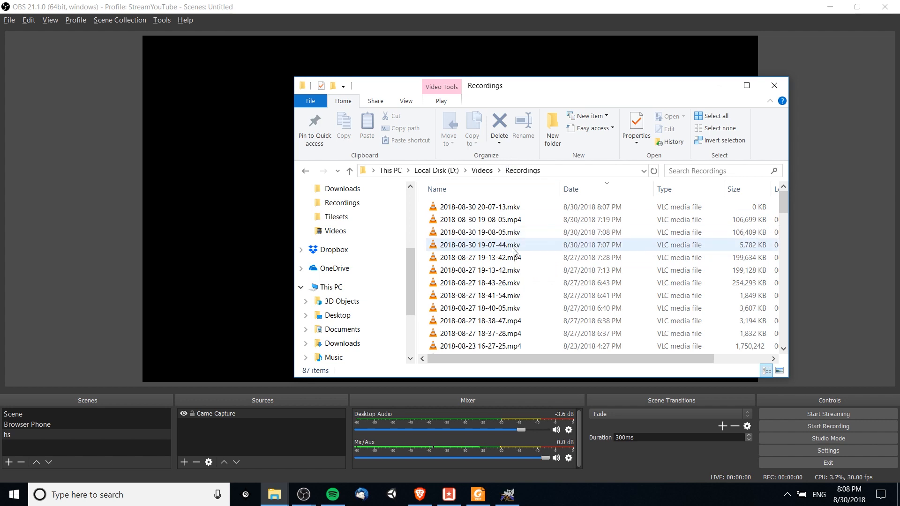
mouse_move(525, 248)
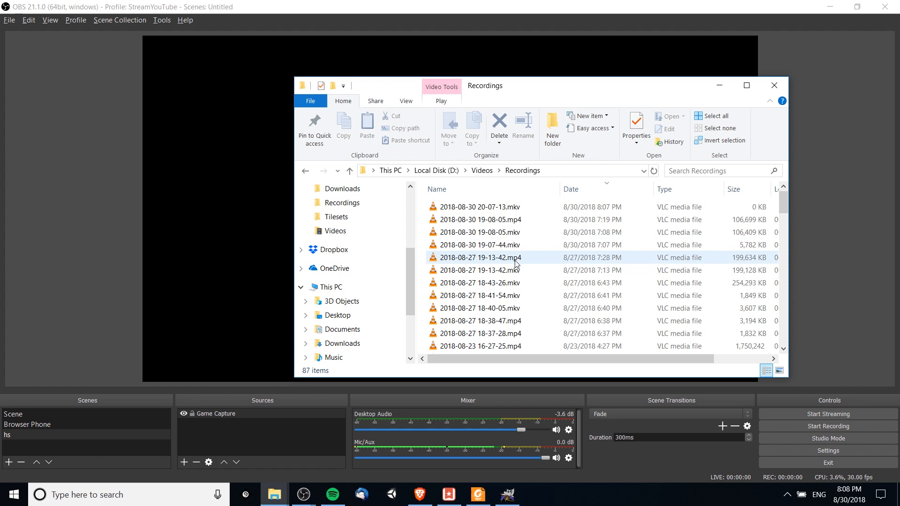
mouse_move(524, 265)
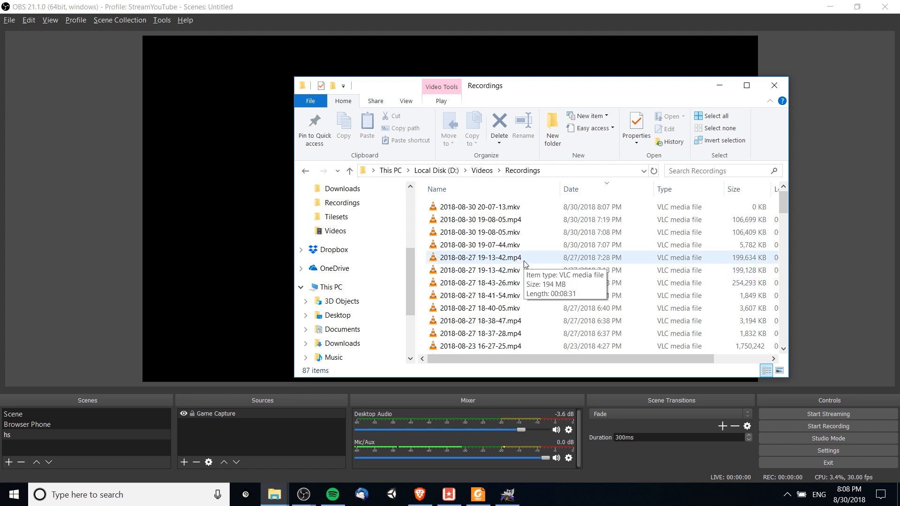
mouse_move(50, 29)
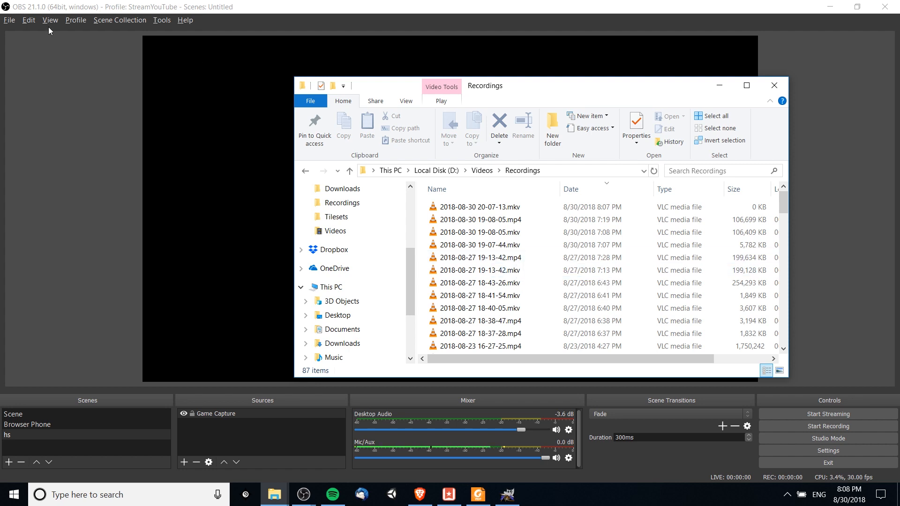
Bring up OBS's Remux Recordings dialog from the File menu
click(9, 20)
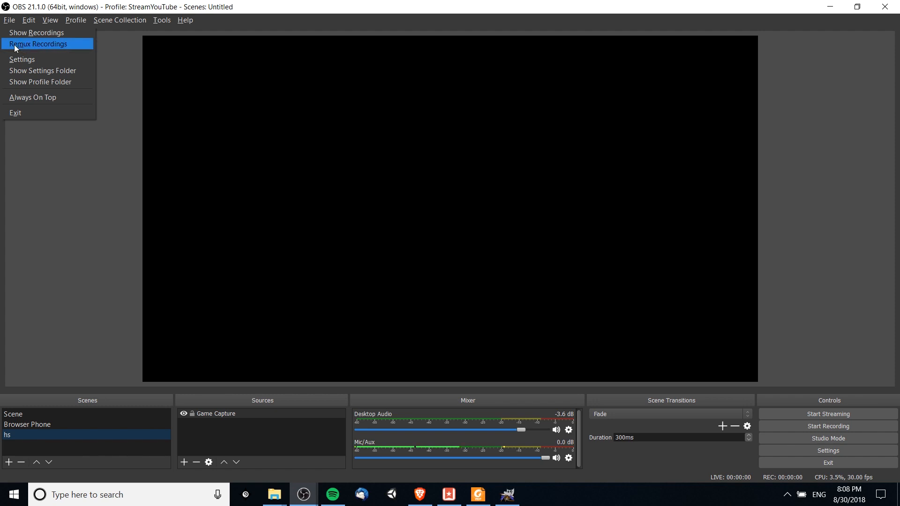
mouse_move(39, 50)
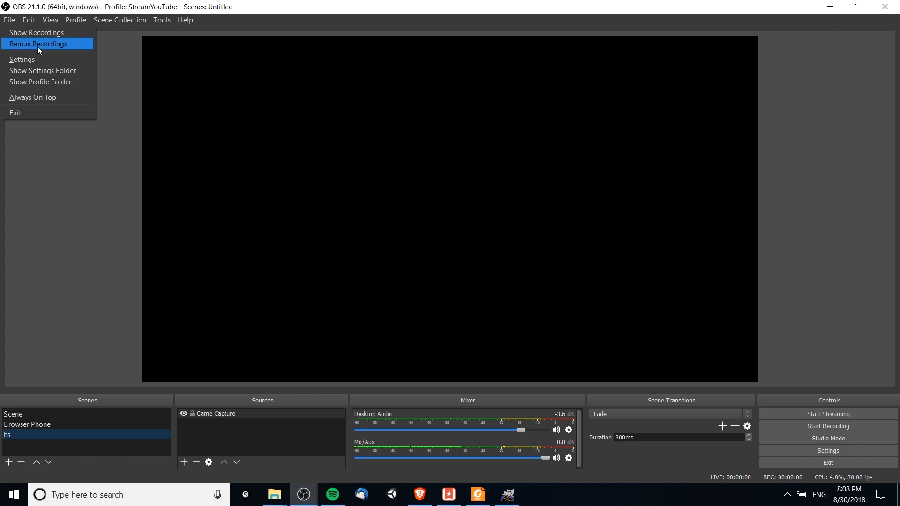
click(37, 44)
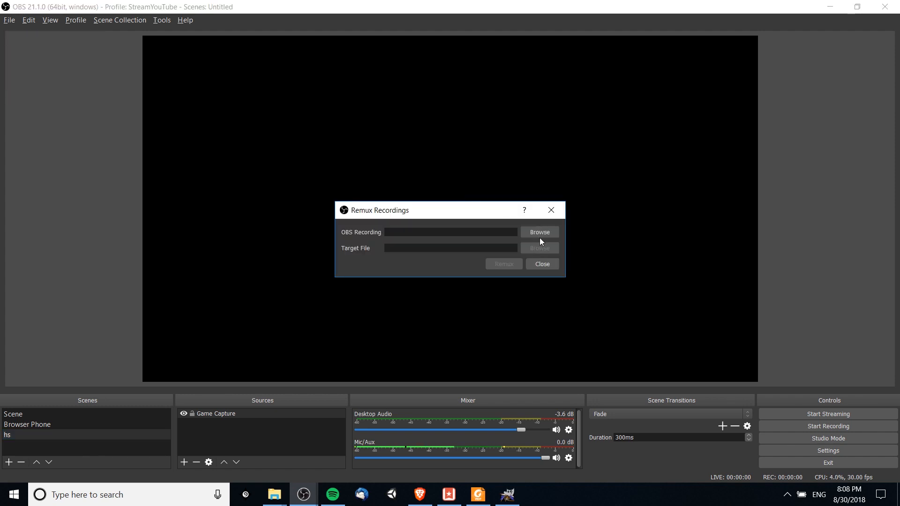
click(538, 231)
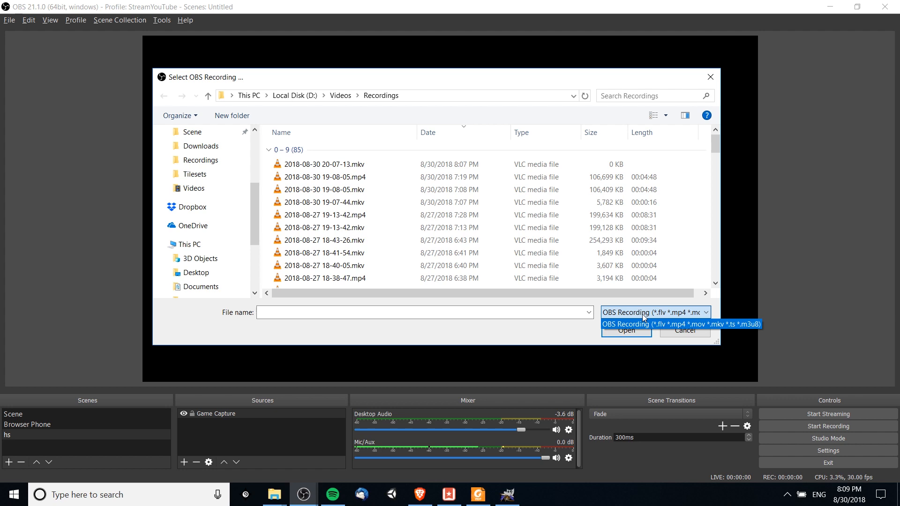
mouse_move(680, 328)
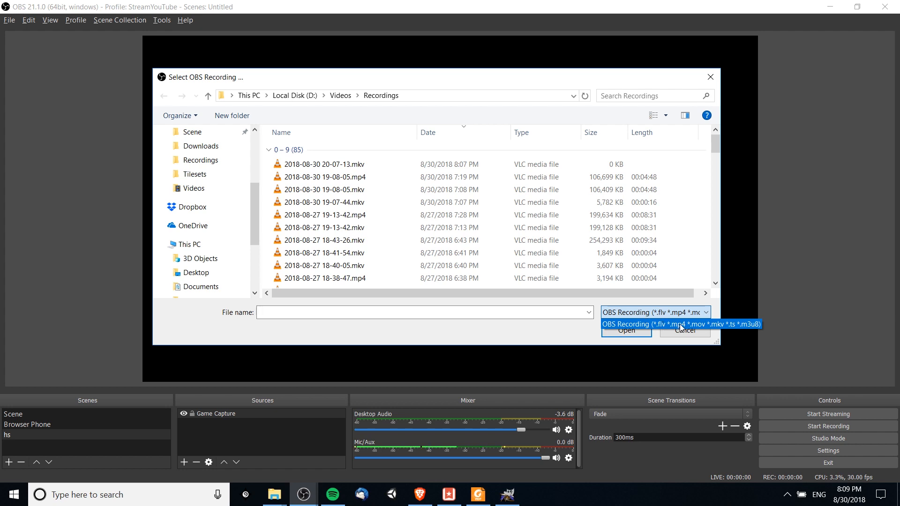
mouse_move(740, 331)
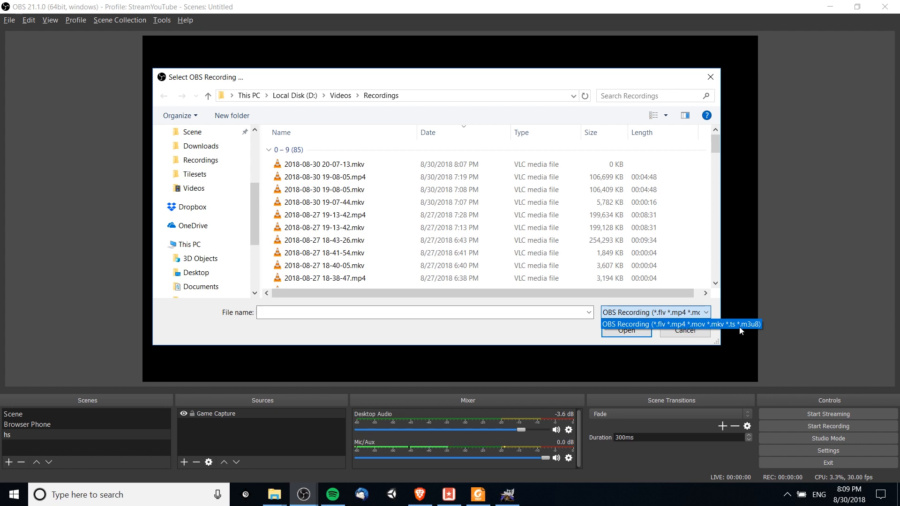
mouse_move(755, 329)
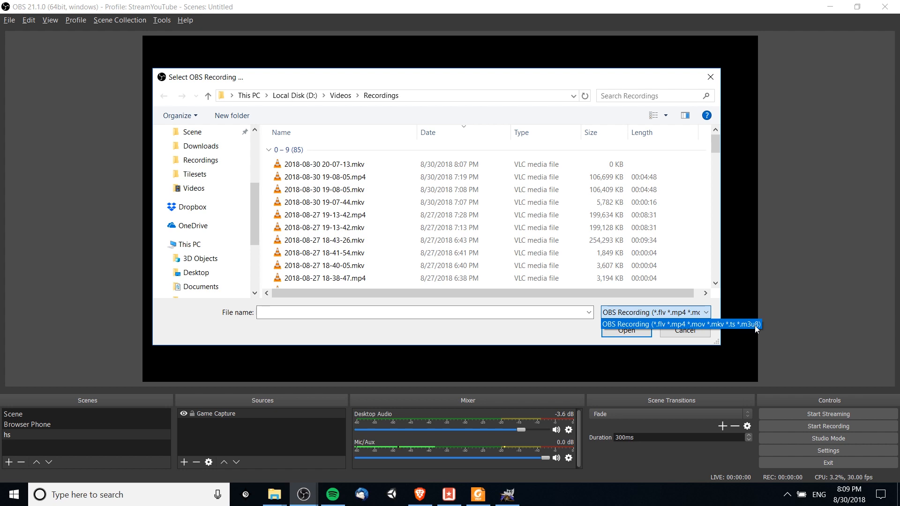
click(680, 324)
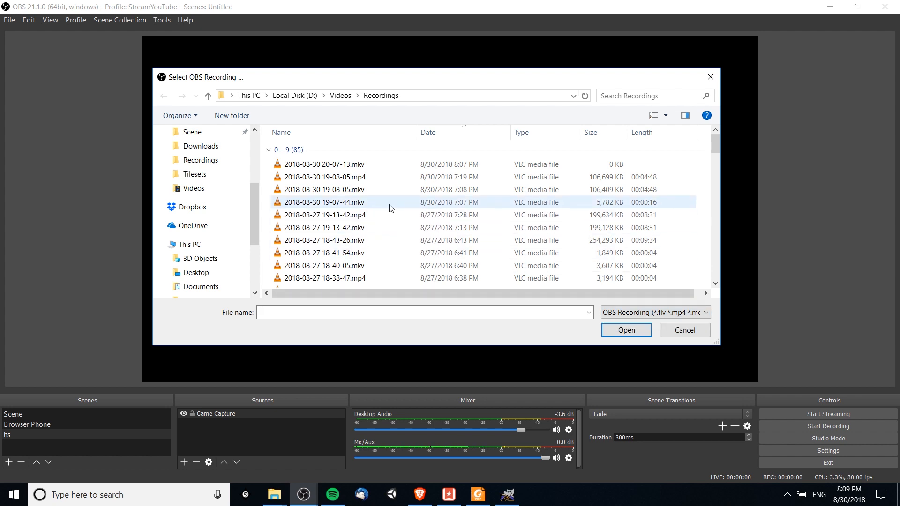
click(323, 203)
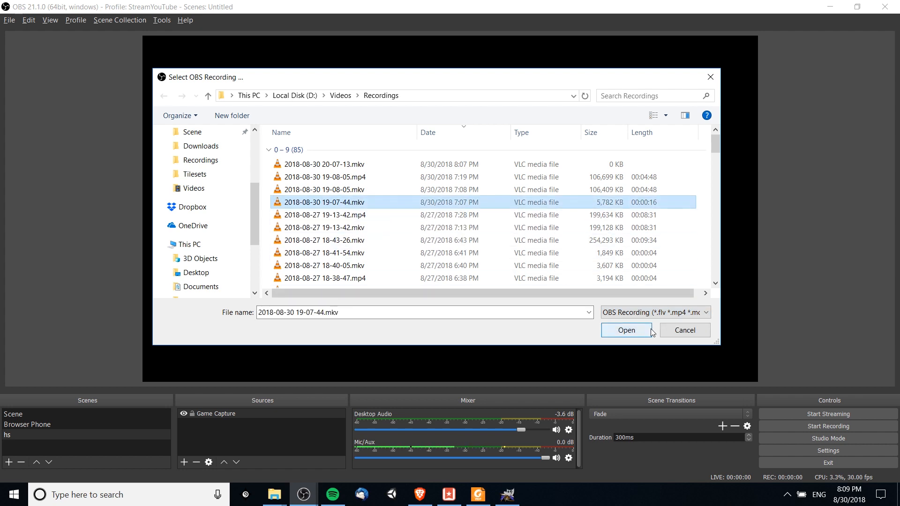
Confirm the source, set the target extension to .mp4, remux, and dismiss the finished message
click(625, 329)
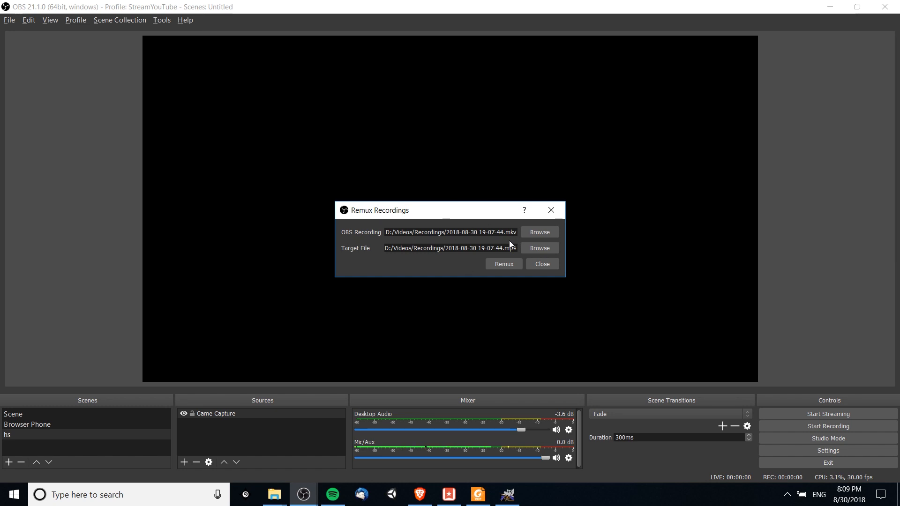
click(442, 248)
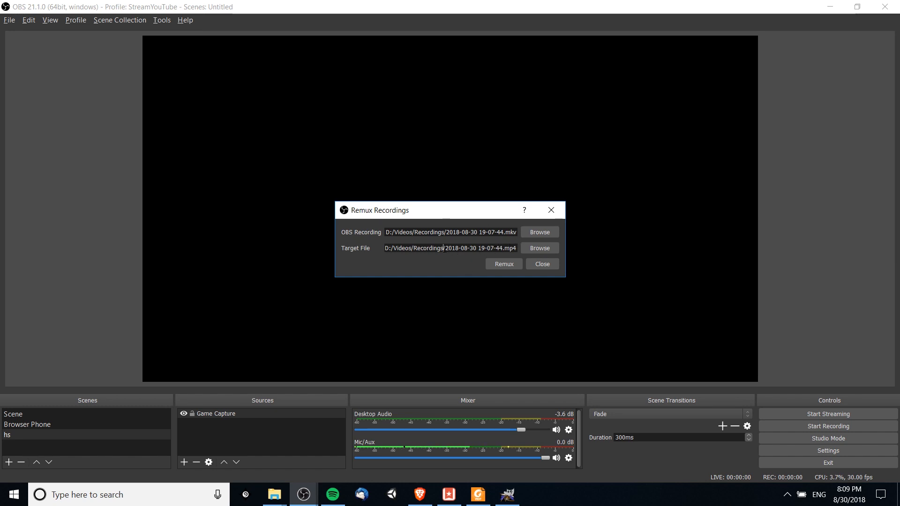
double_click(471, 248)
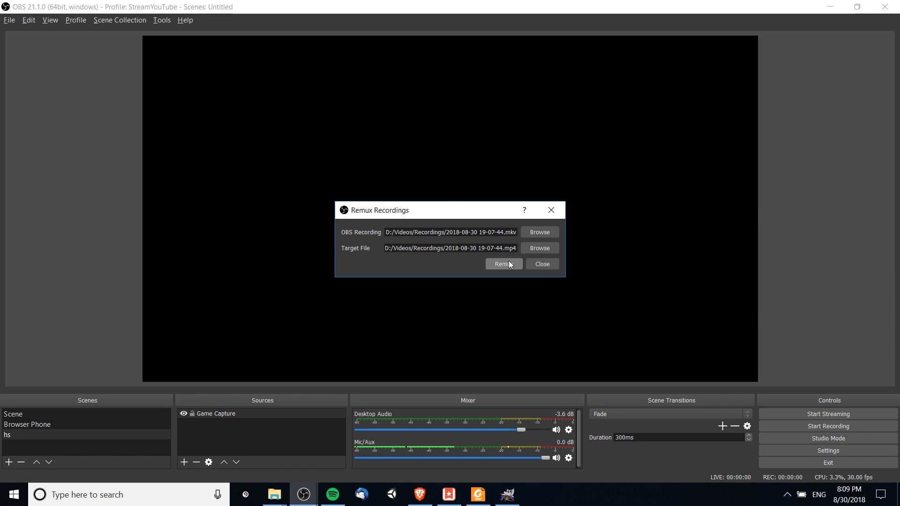
click(503, 264)
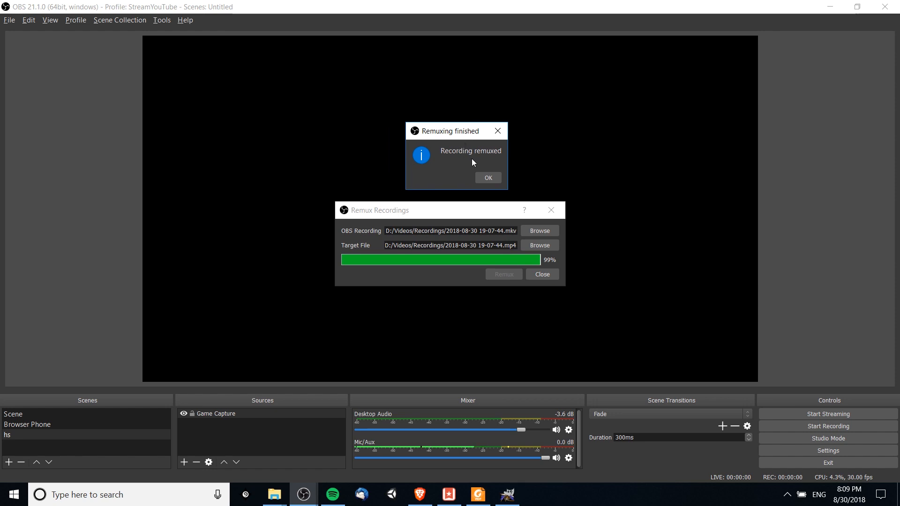
mouse_move(486, 166)
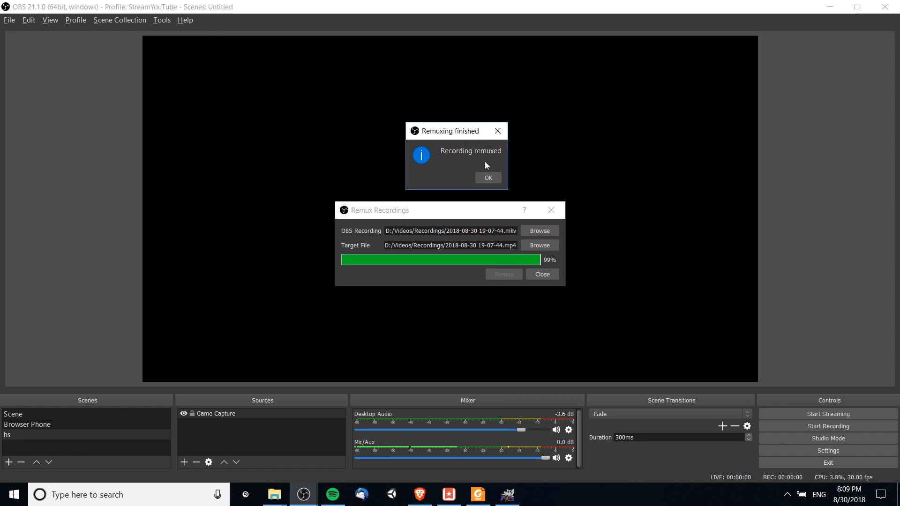
click(487, 178)
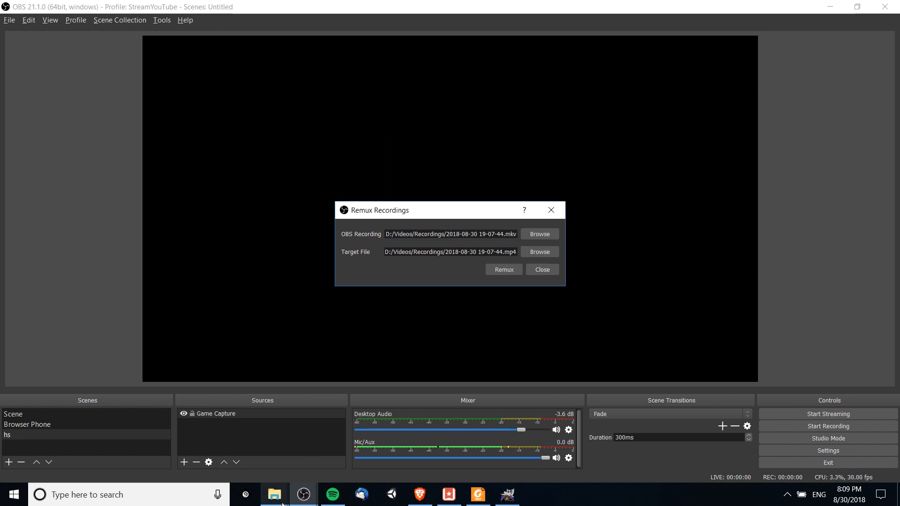
click(273, 493)
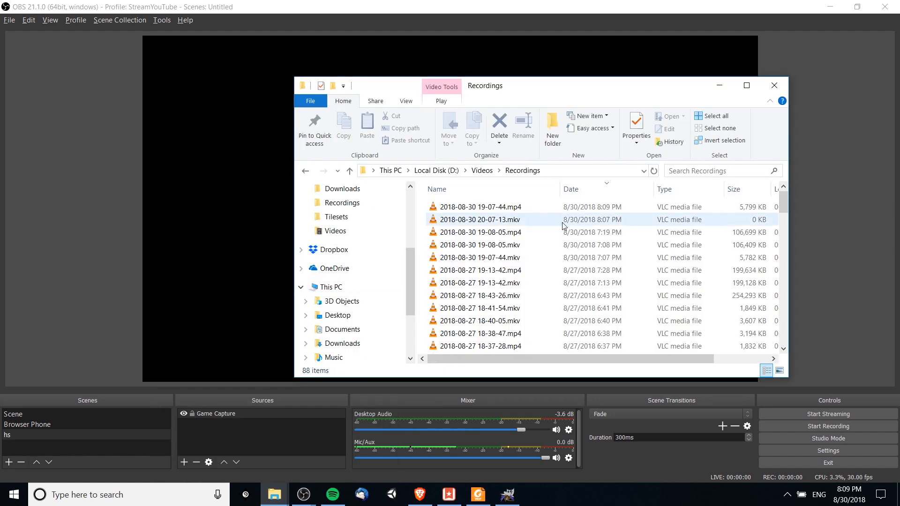
click(746, 85)
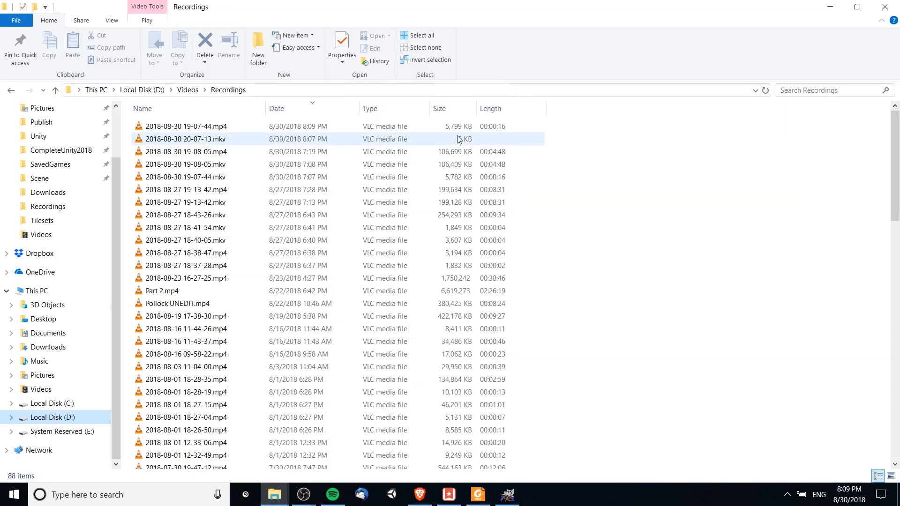
click(185, 125)
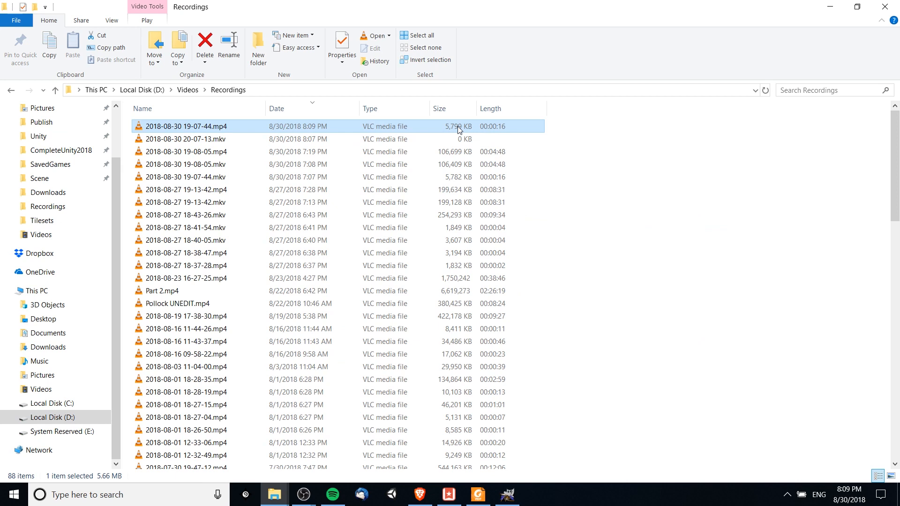
click(186, 139)
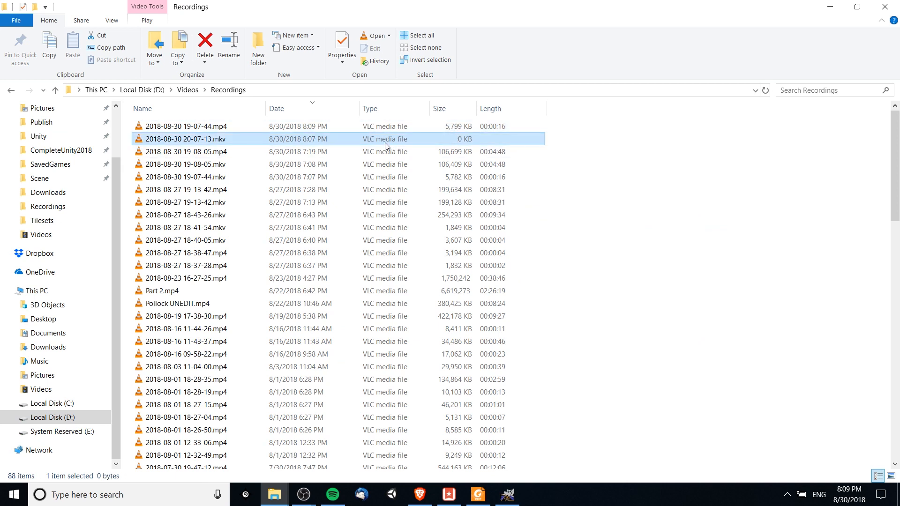
click(185, 127)
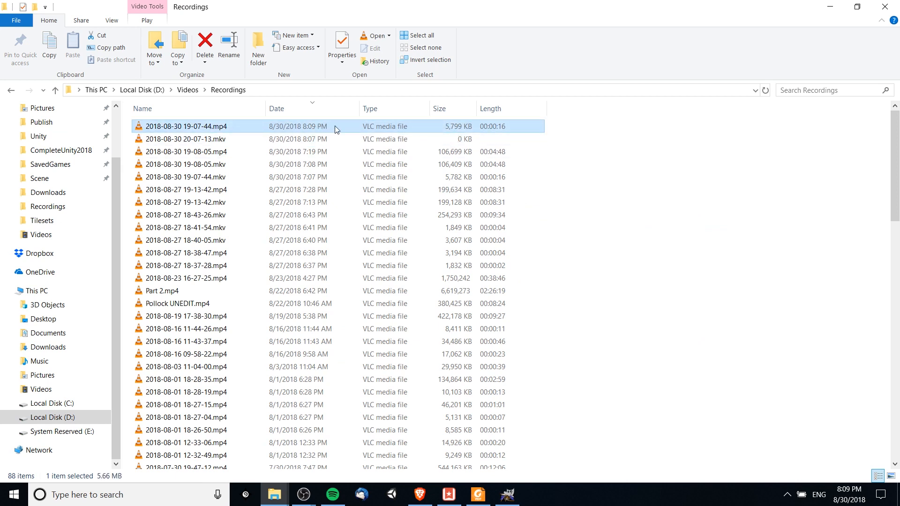
mouse_move(344, 129)
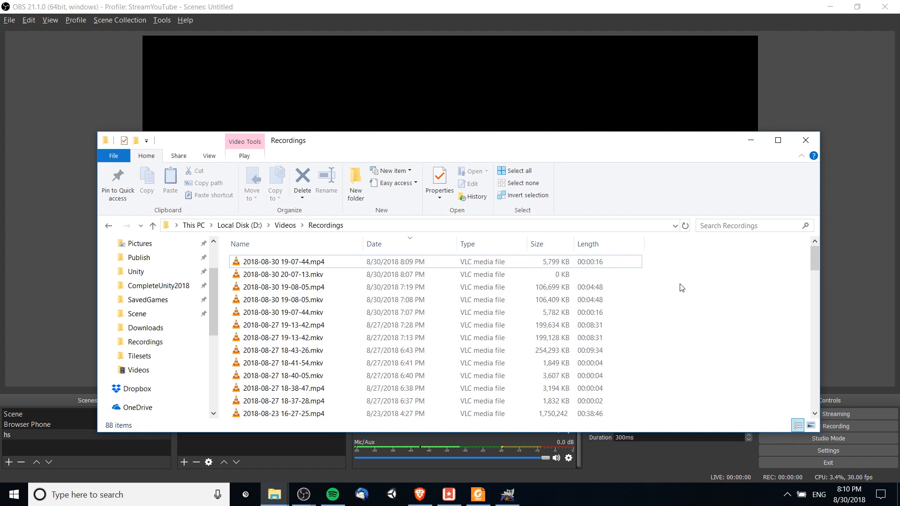
click(9, 20)
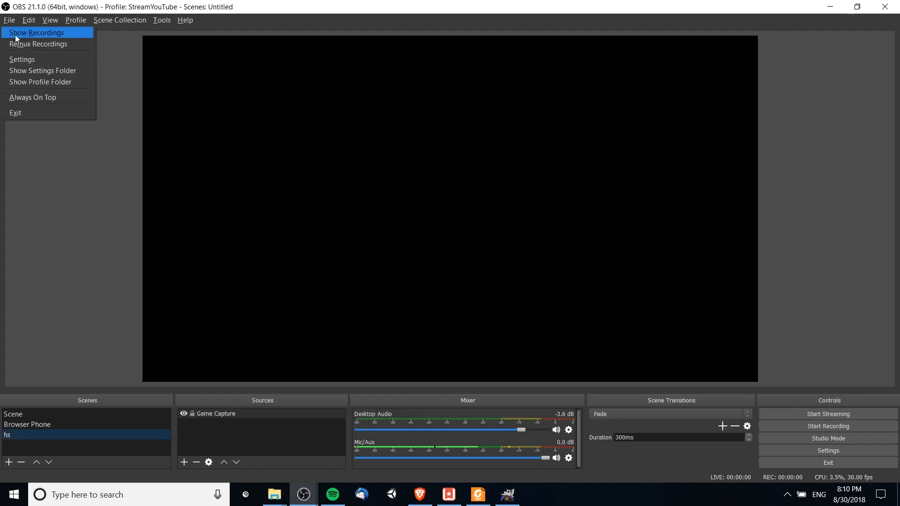
mouse_move(122, 58)
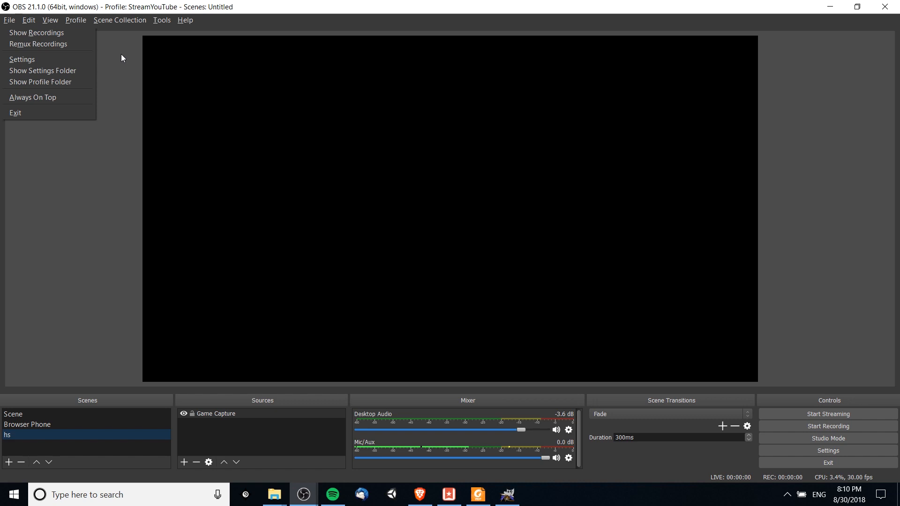